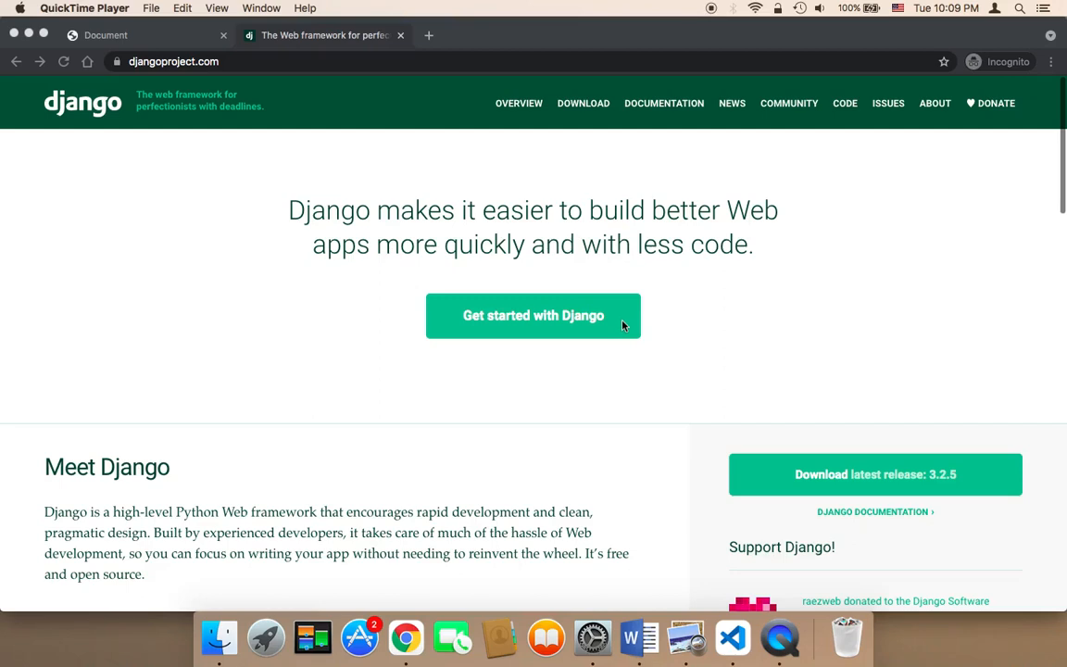
mouse_move(533, 315)
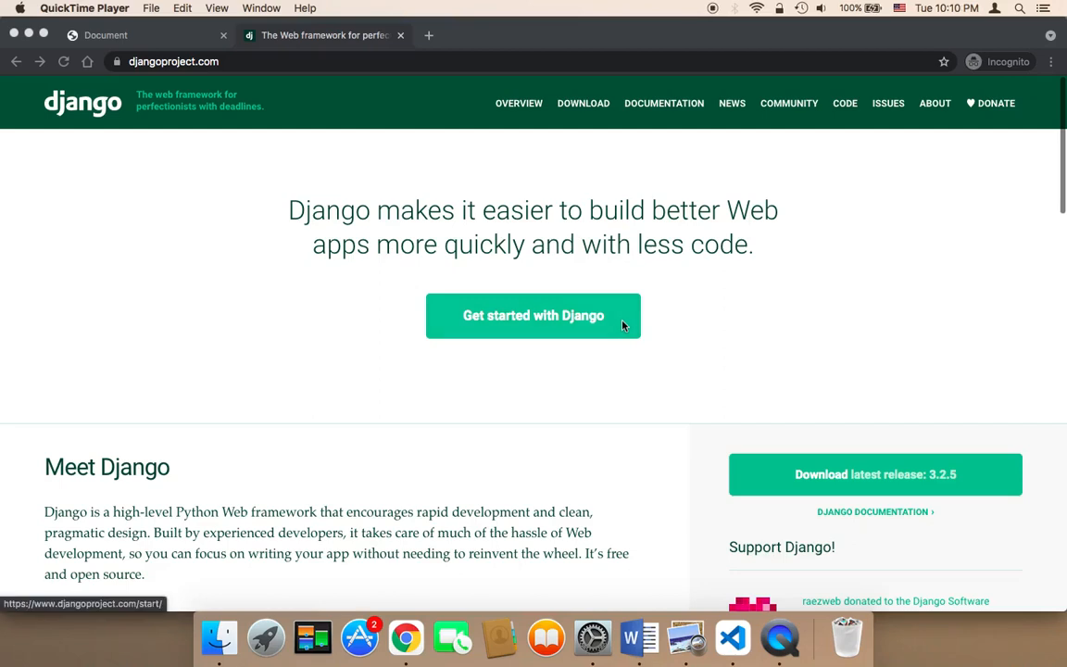
mouse_move(195, 224)
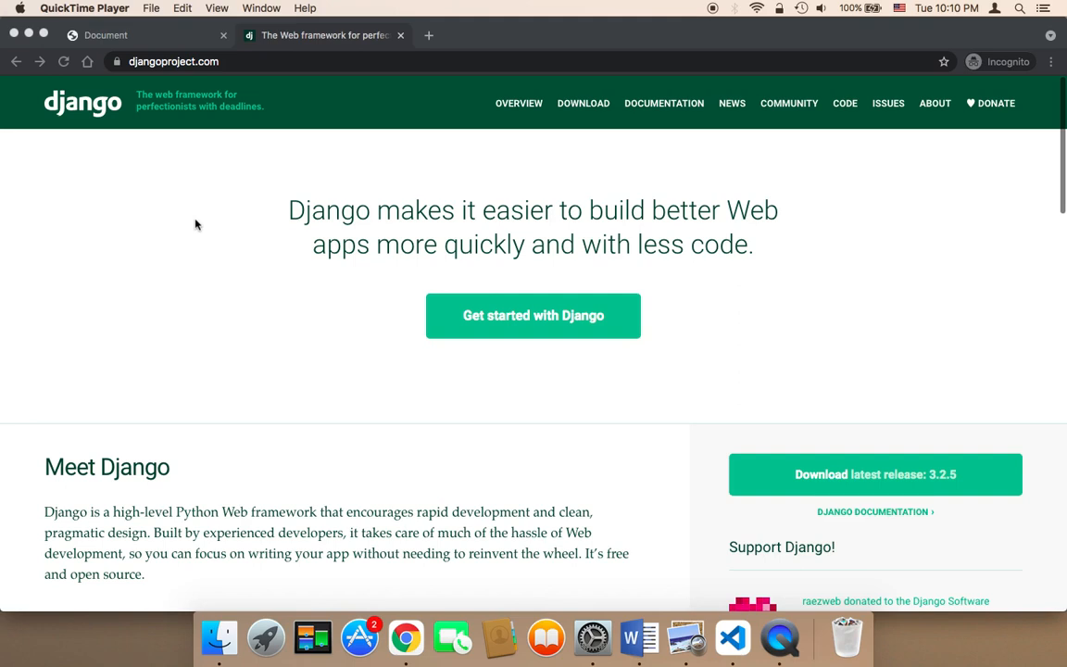
mouse_move(287, 324)
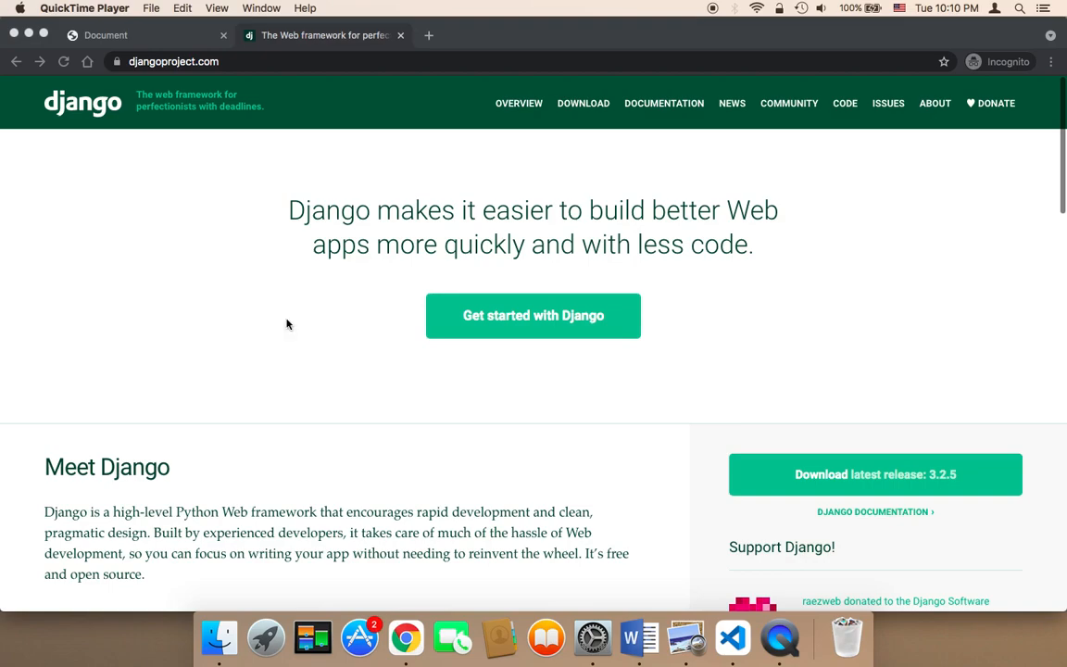
Scroll down the Django homepage and open DOCUMENTATION from the top navigation
scroll(down, 3)
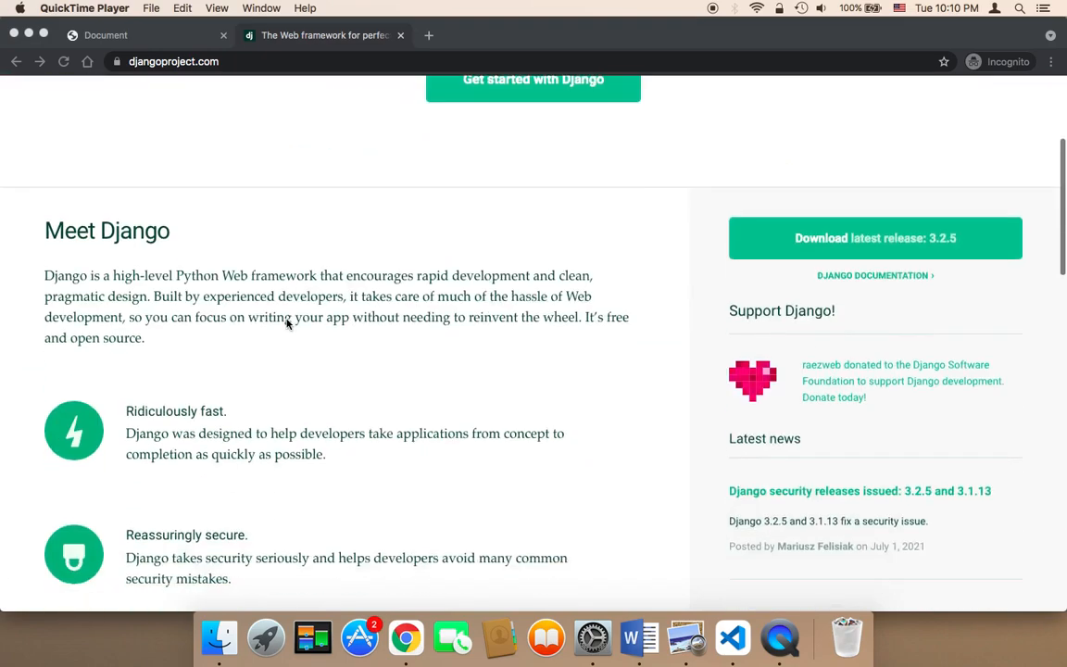
scroll(down, 3)
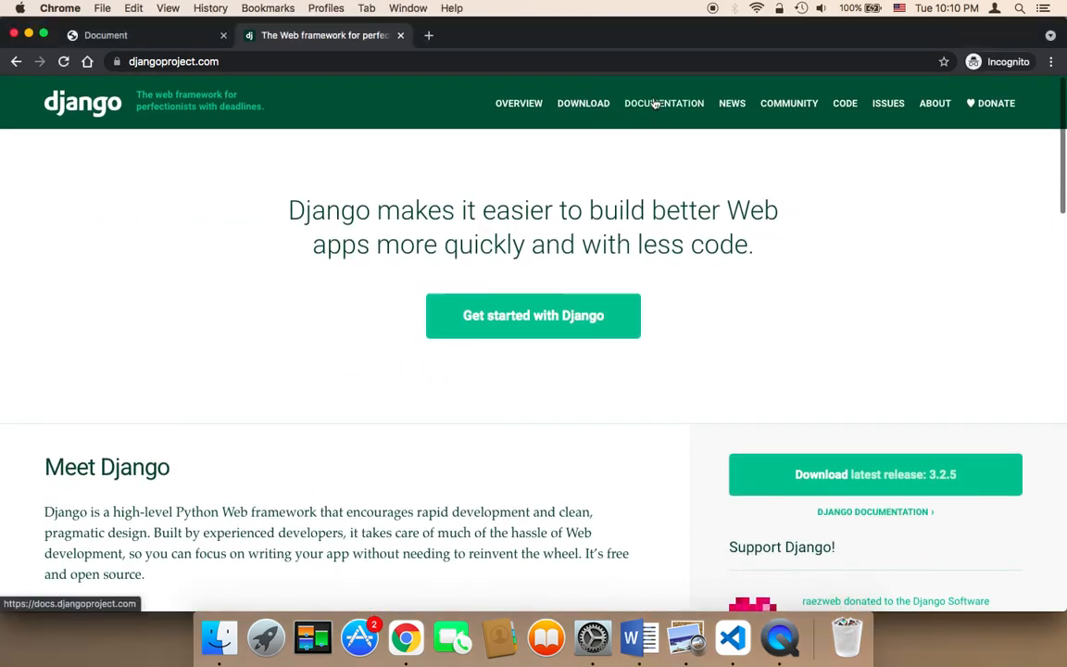
click(663, 103)
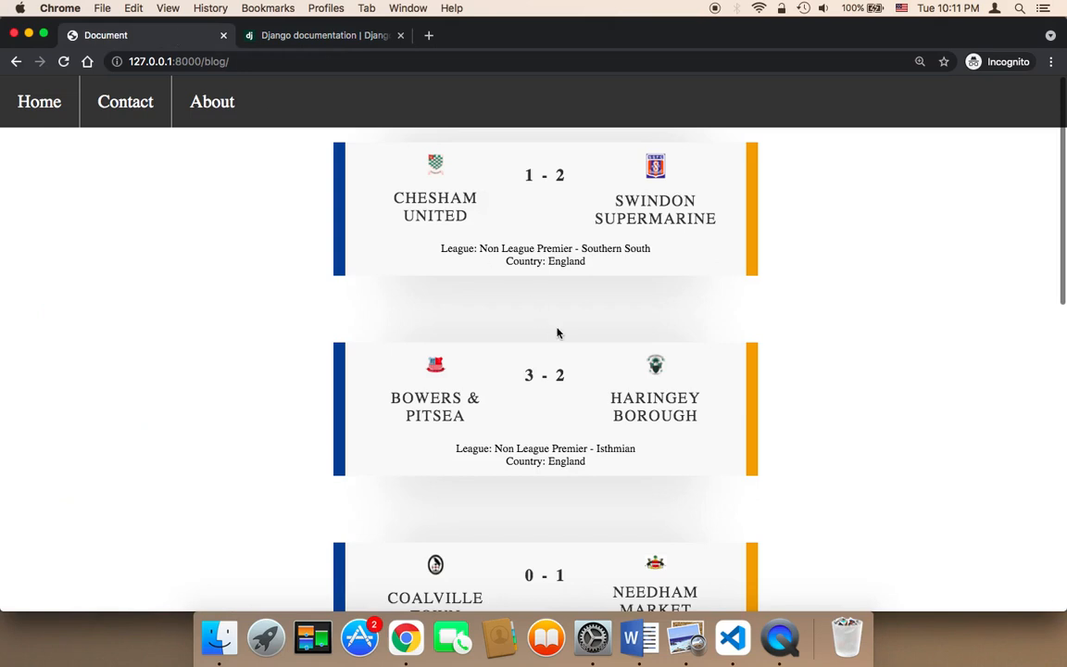
scroll(down, 3)
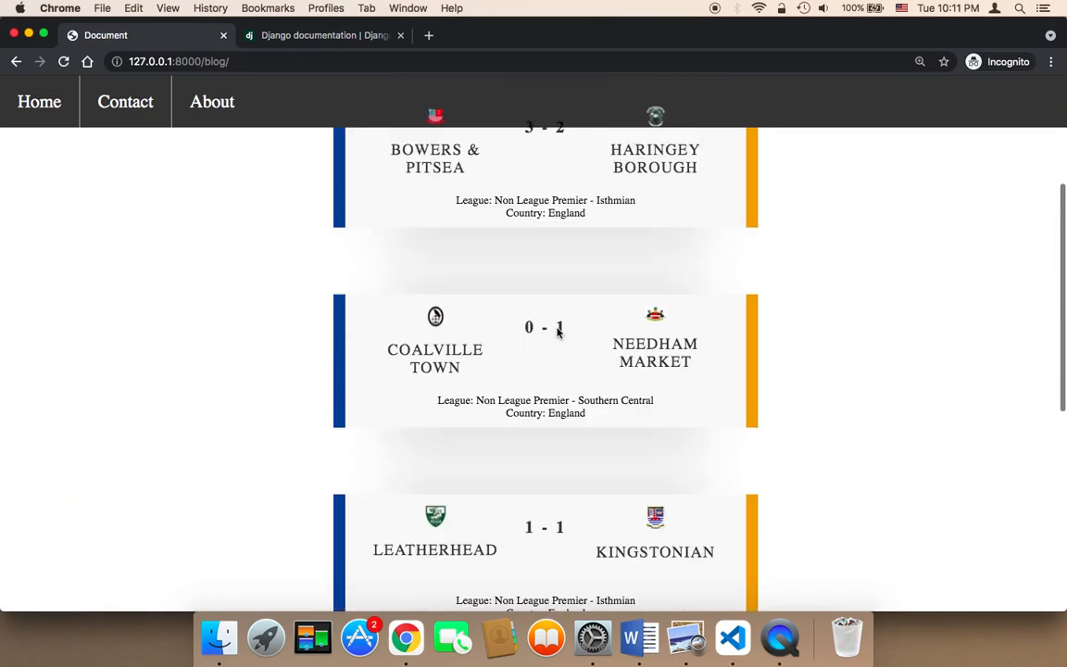
scroll(down, 3)
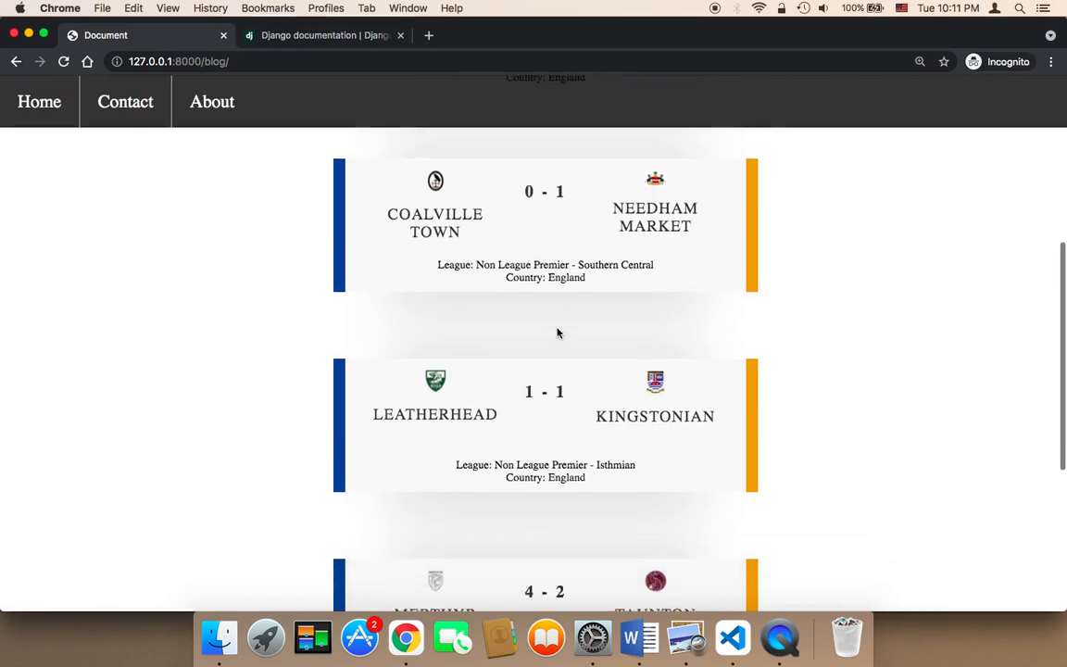
scroll(down, 3)
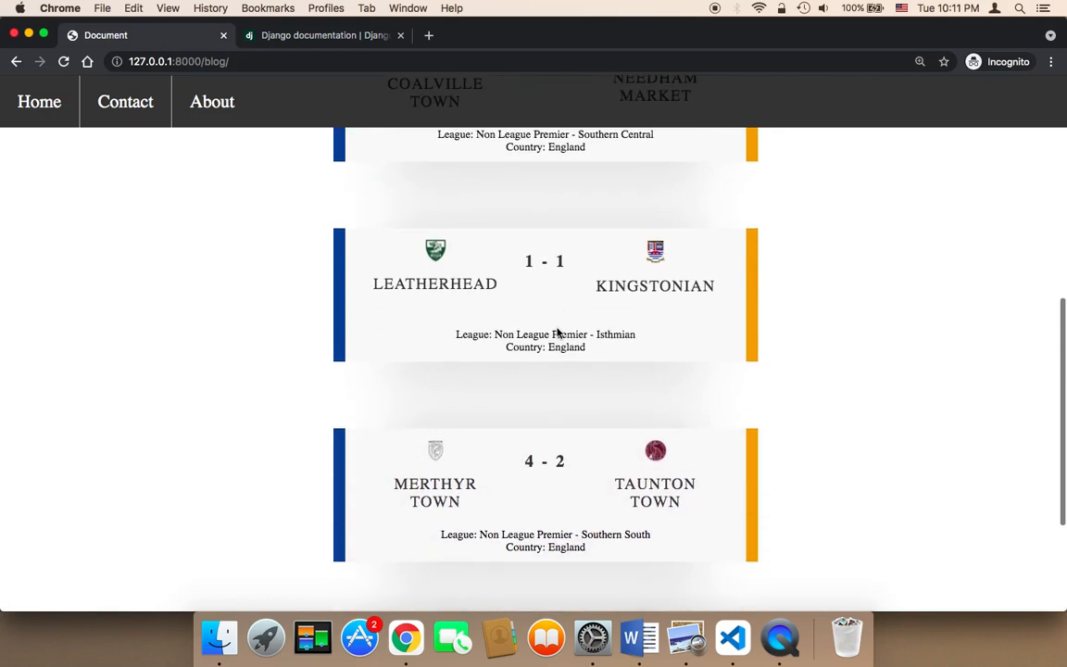
scroll(down, 3)
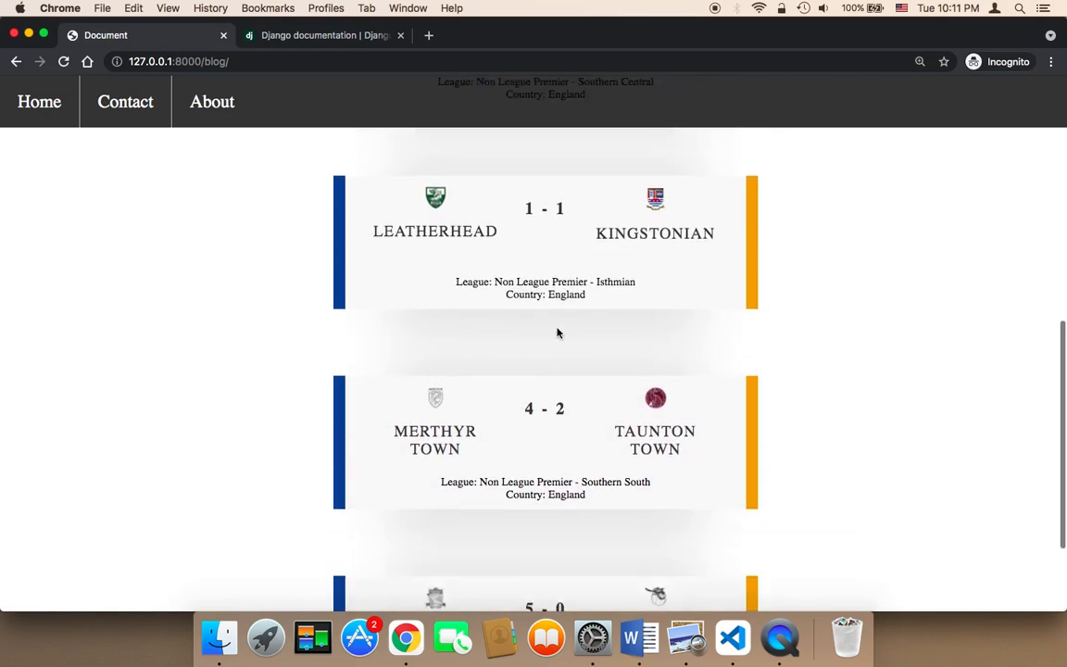
scroll(down, 3)
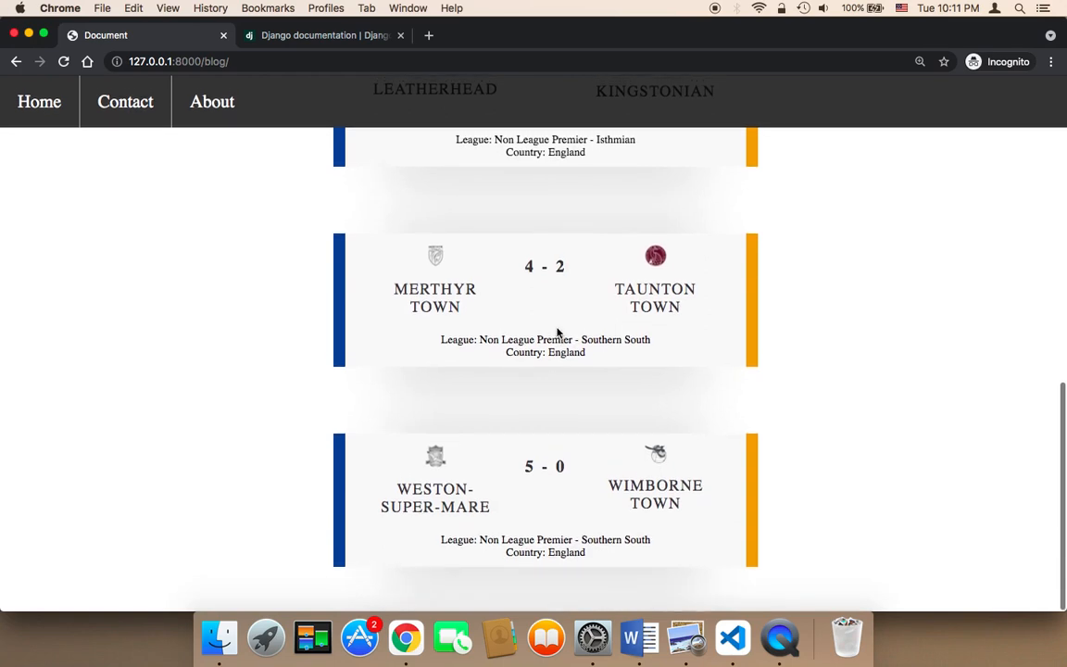
mouse_move(586, 294)
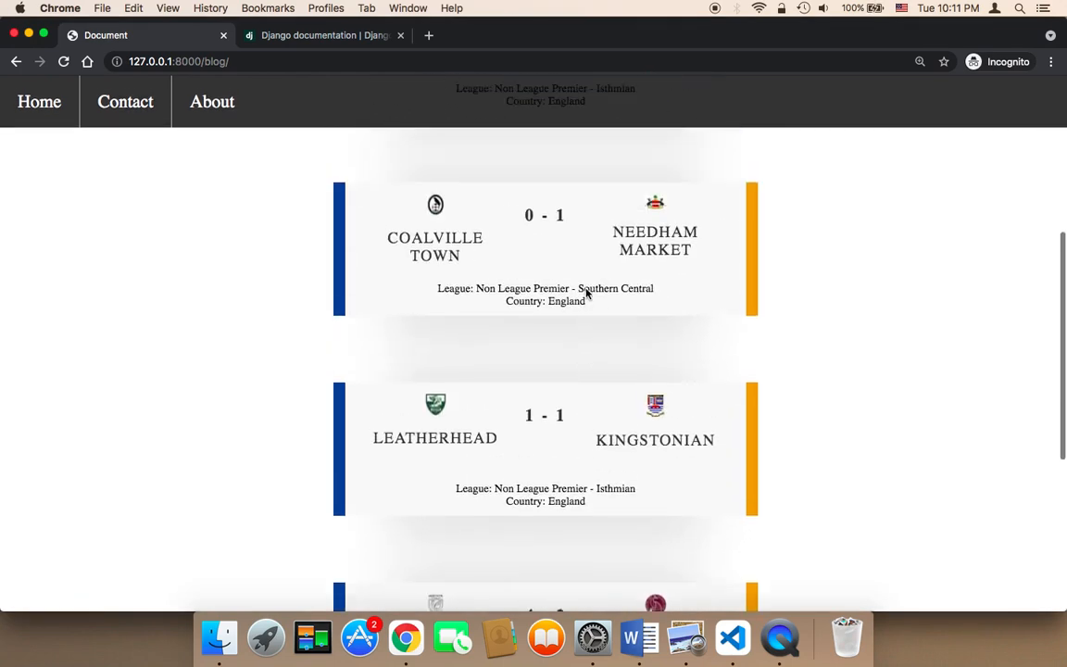
scroll(up, 3)
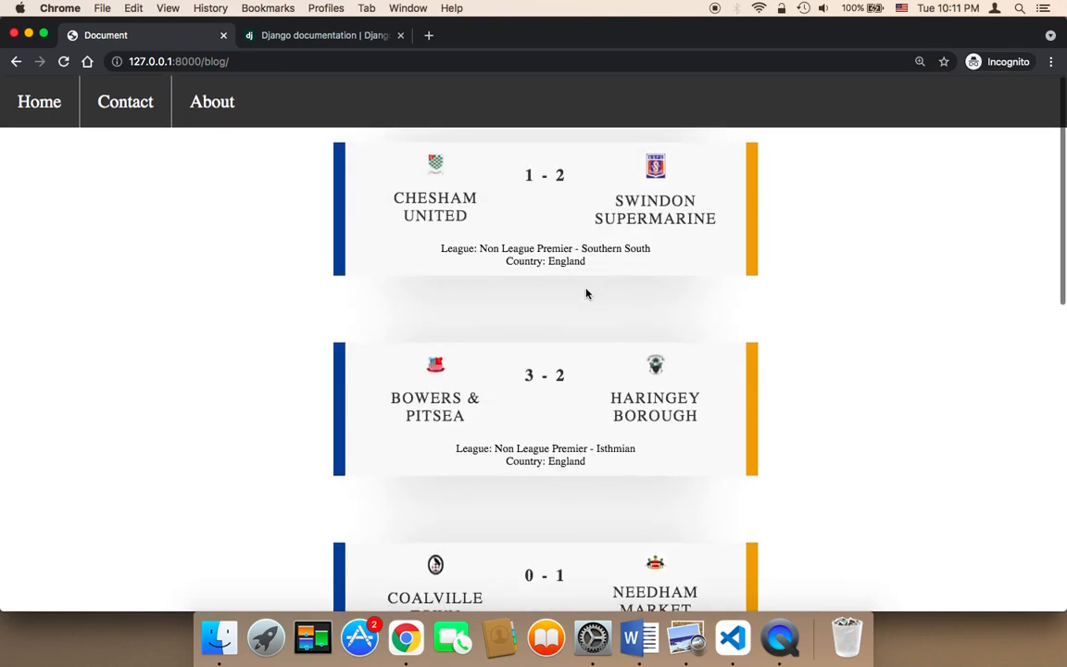
scroll(down, 3)
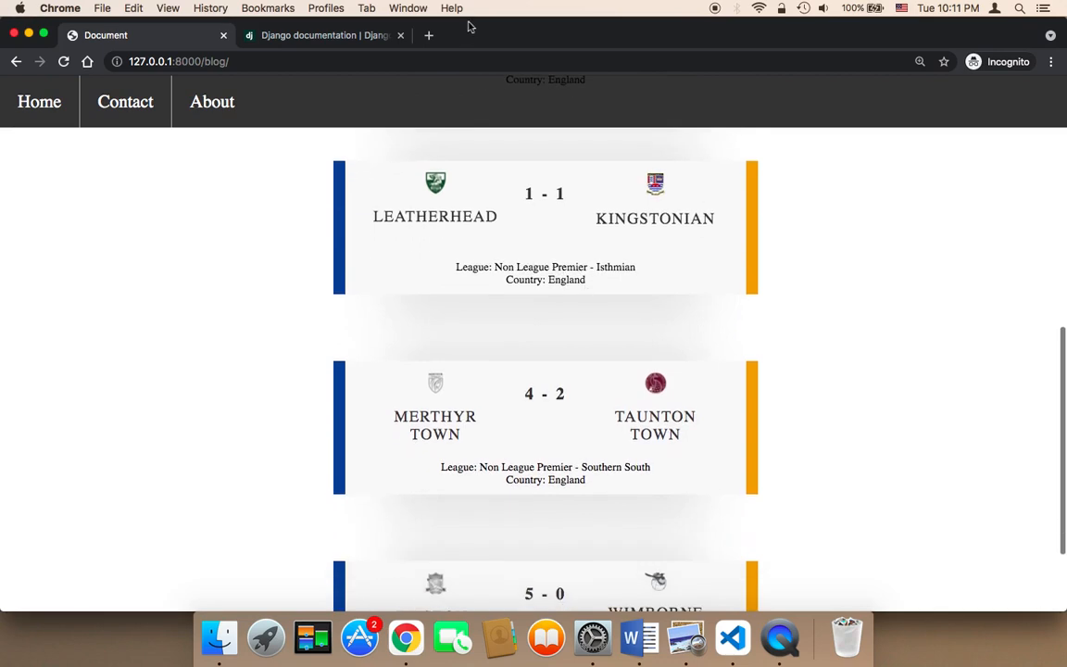
click(322, 35)
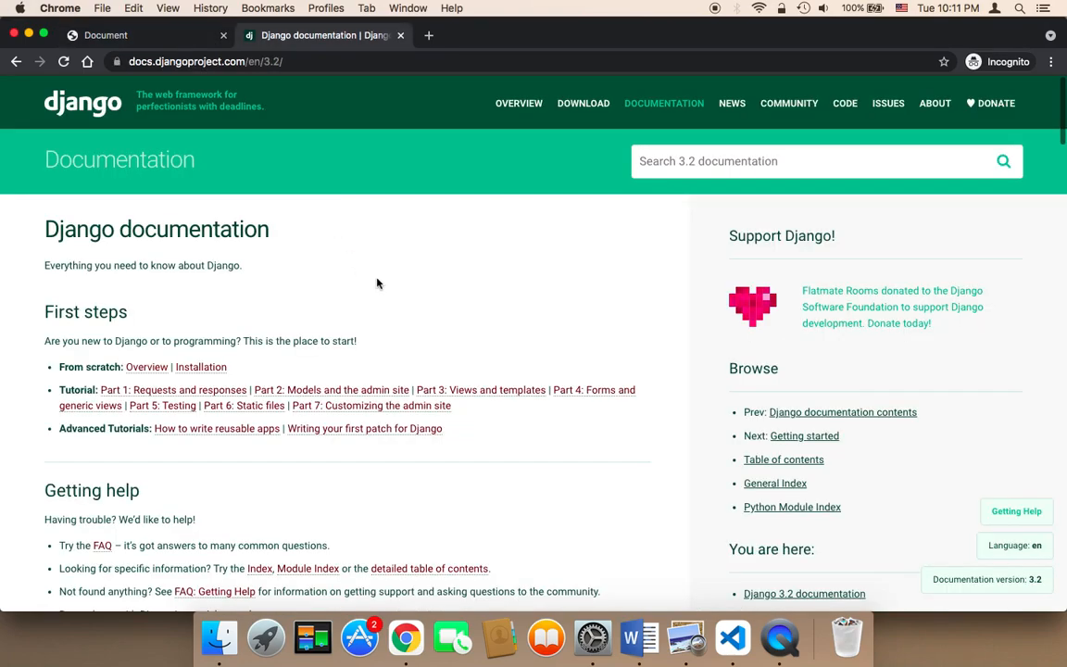
scroll(down, 3)
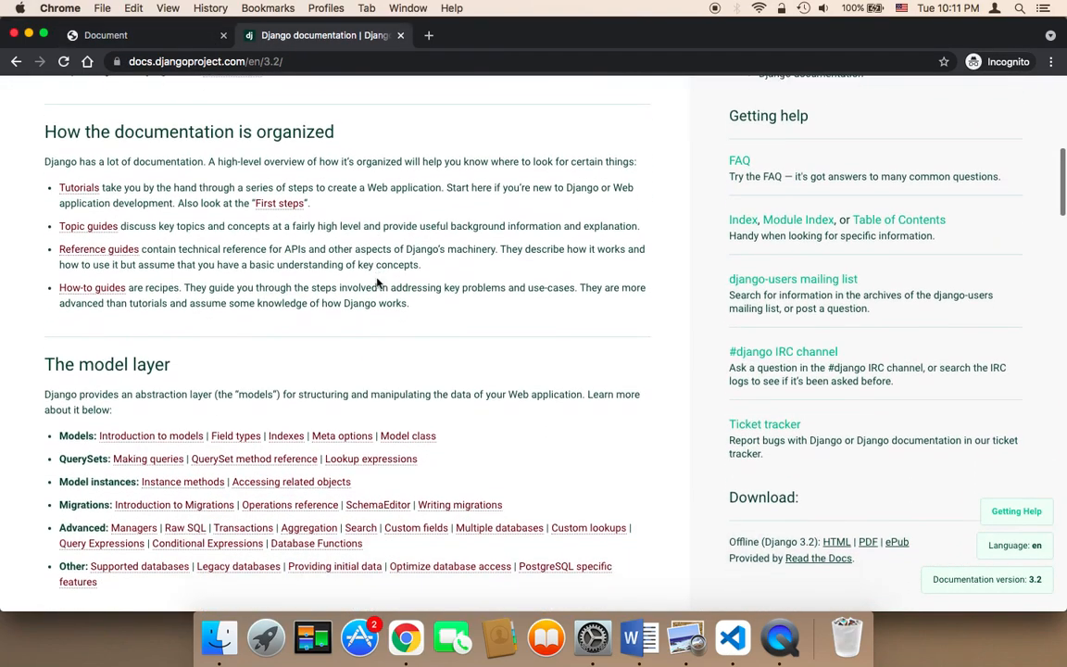
scroll(down, 3)
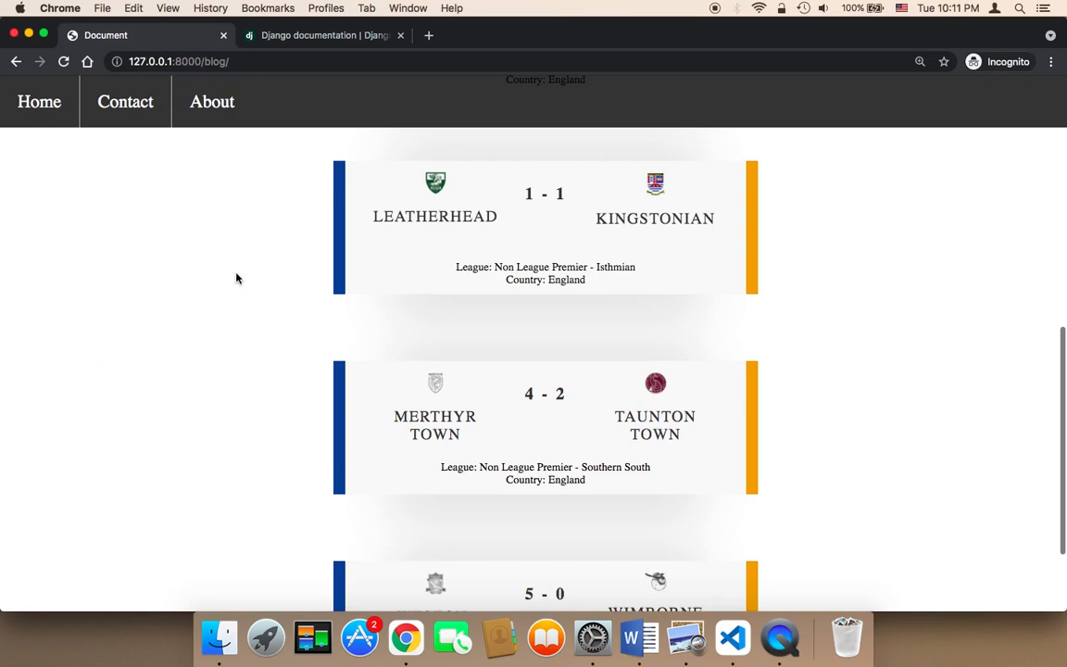
scroll(down, 3)
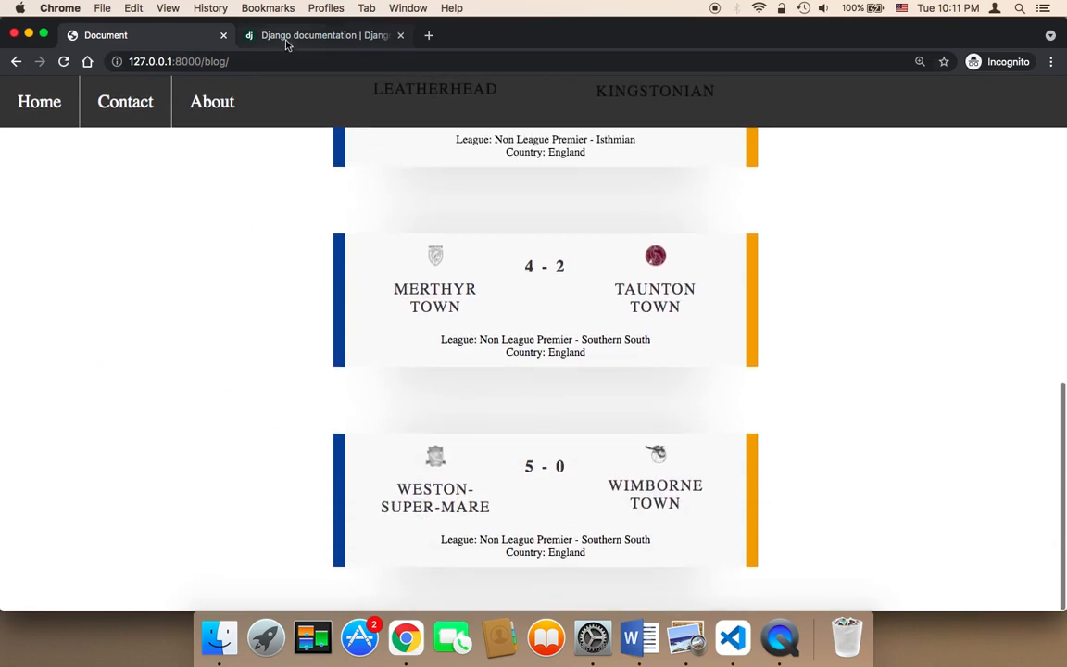
click(322, 35)
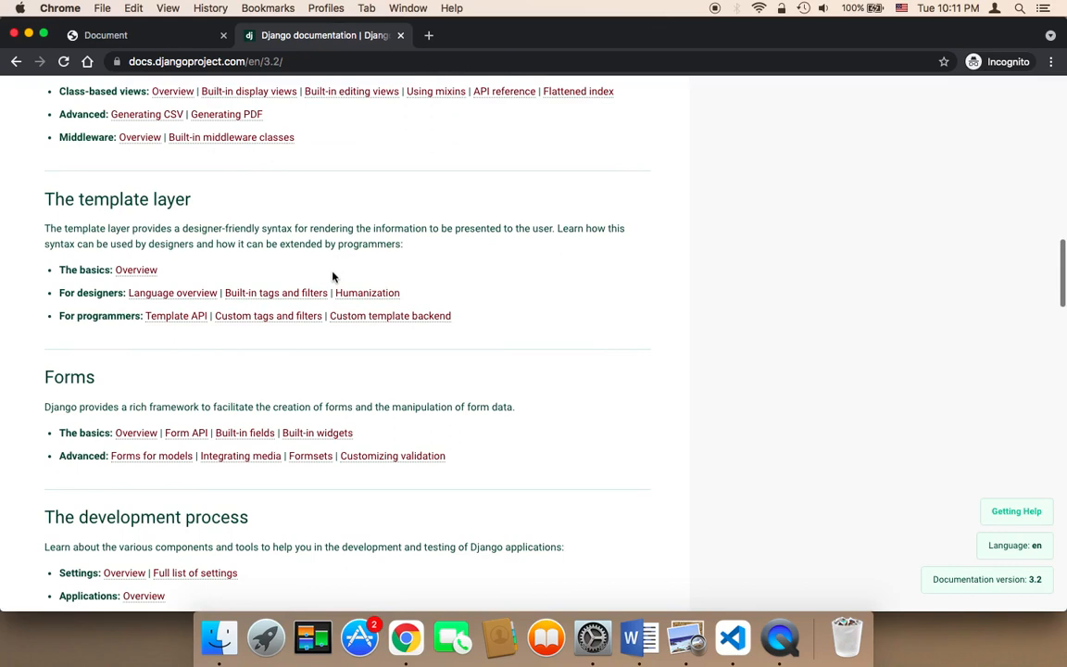
scroll(down, 3)
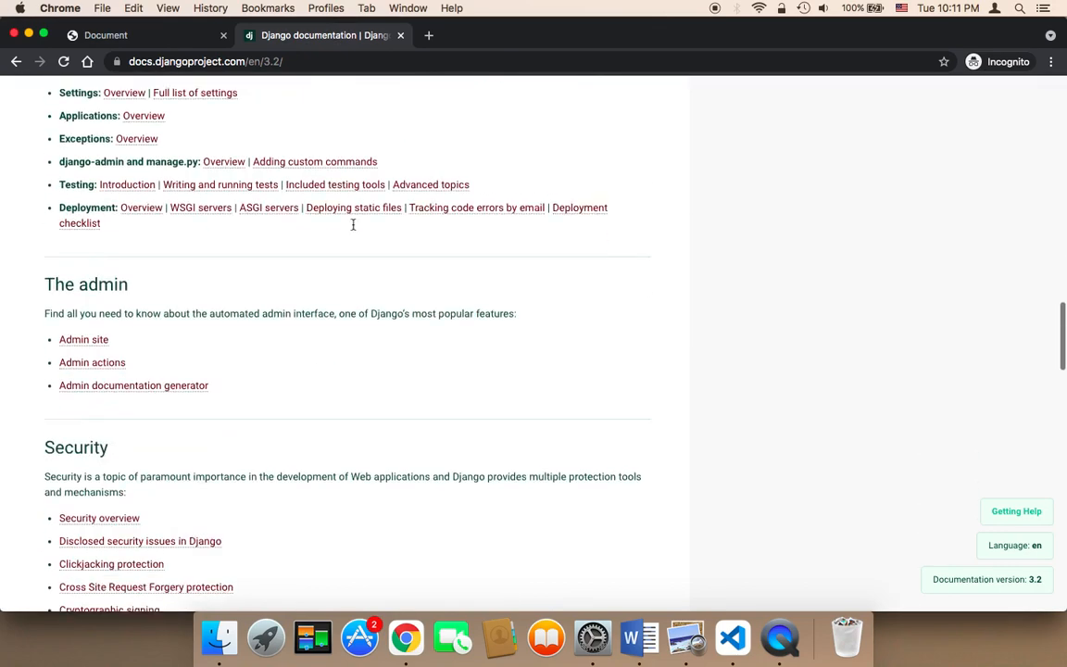
click(139, 34)
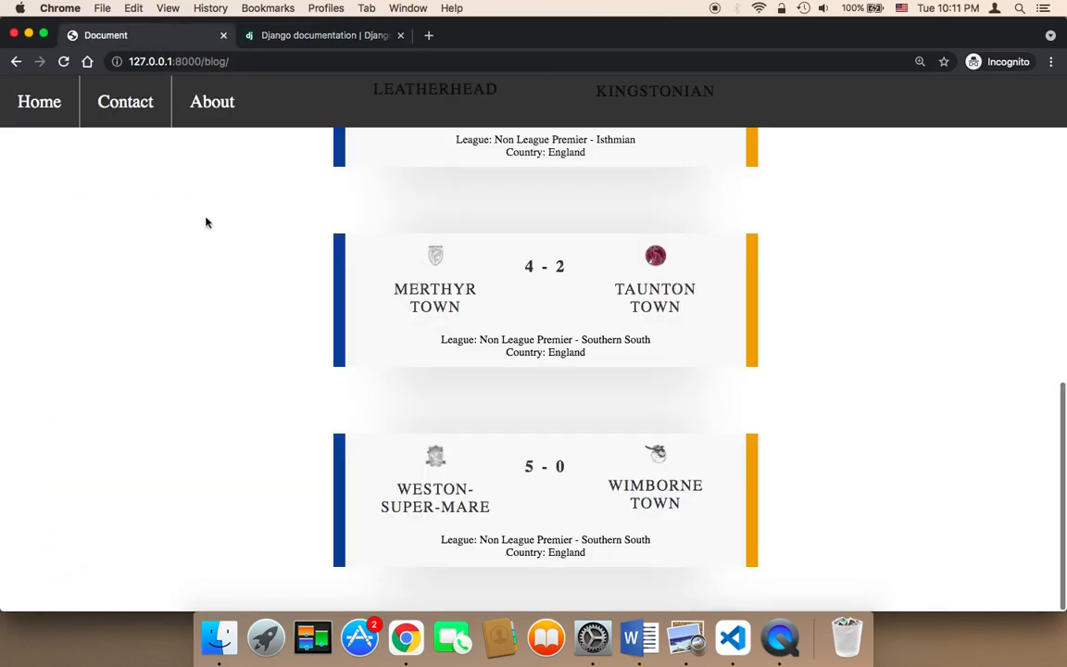
mouse_move(231, 256)
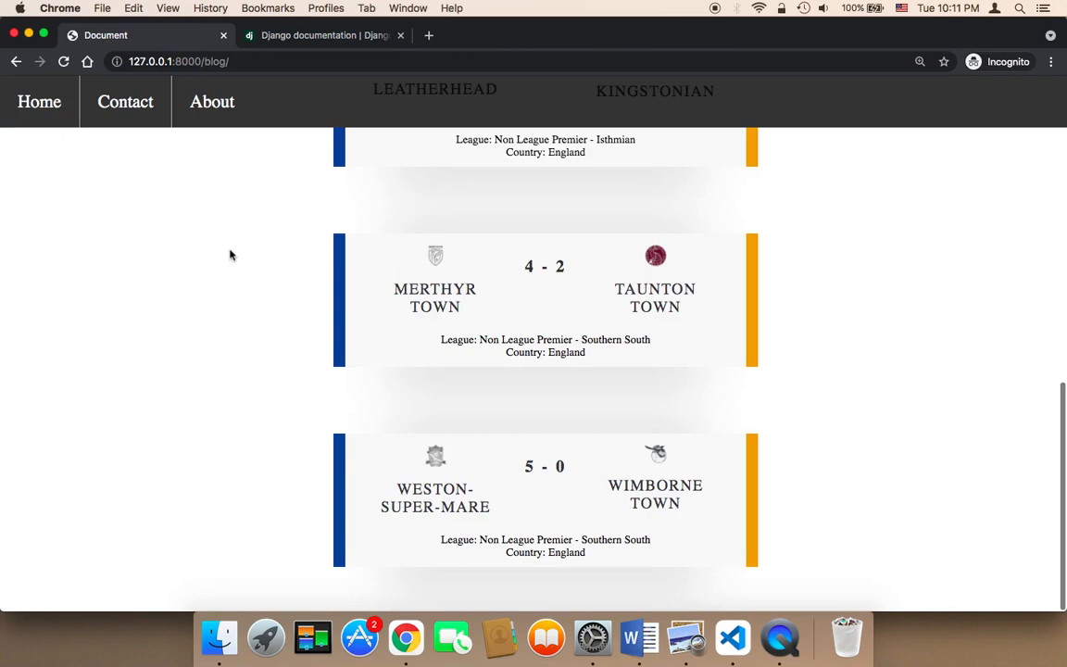
mouse_move(268, 239)
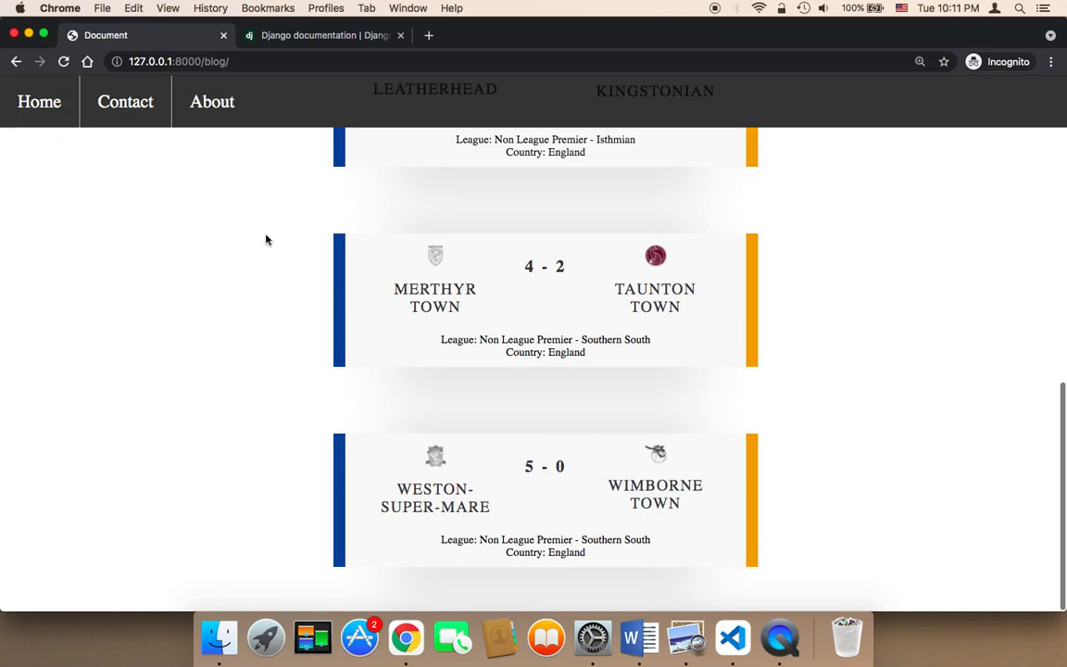